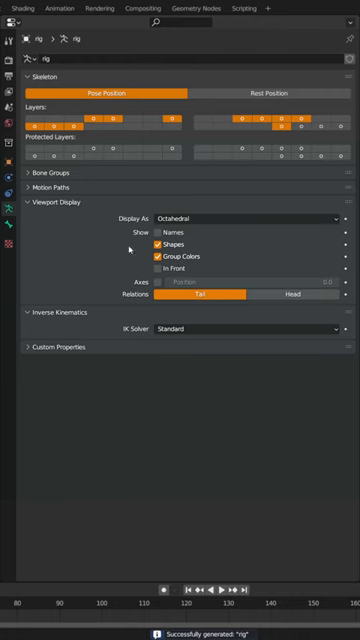
{"action": "mouse_move", "coordinate": [130, 248]}
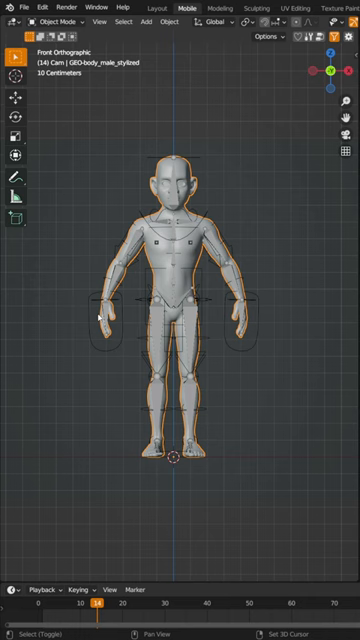
Step: Bring up the Set Parent To menu (Ctrl+P) for the selected body mesh and rig
{"action": "key", "text": "ctrl+p"}
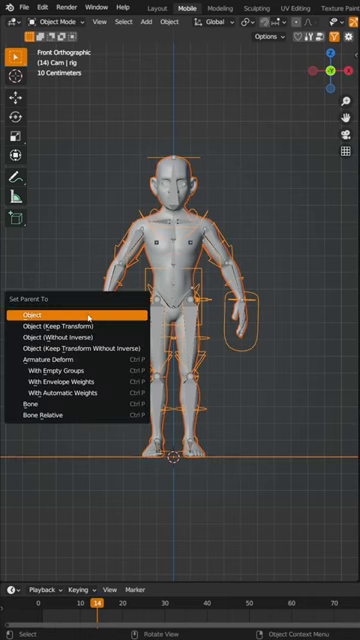